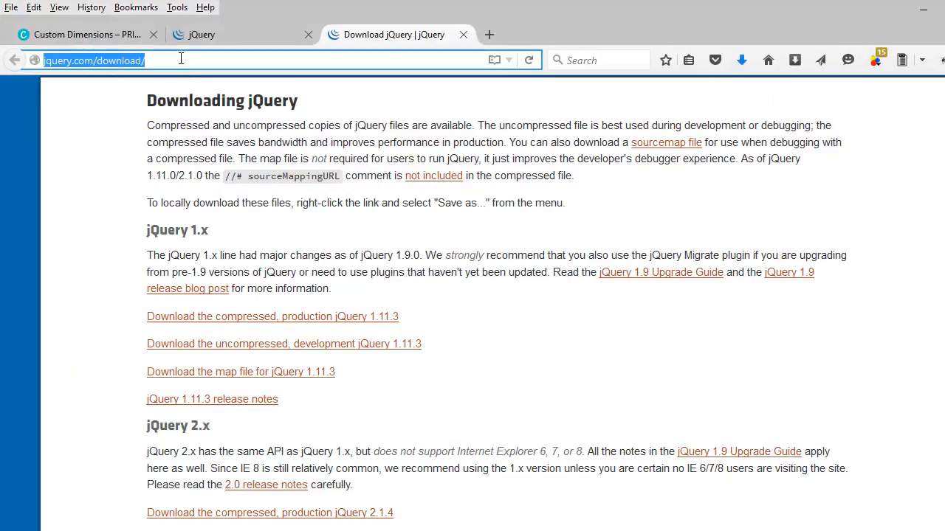
mouse_move(48, 107)
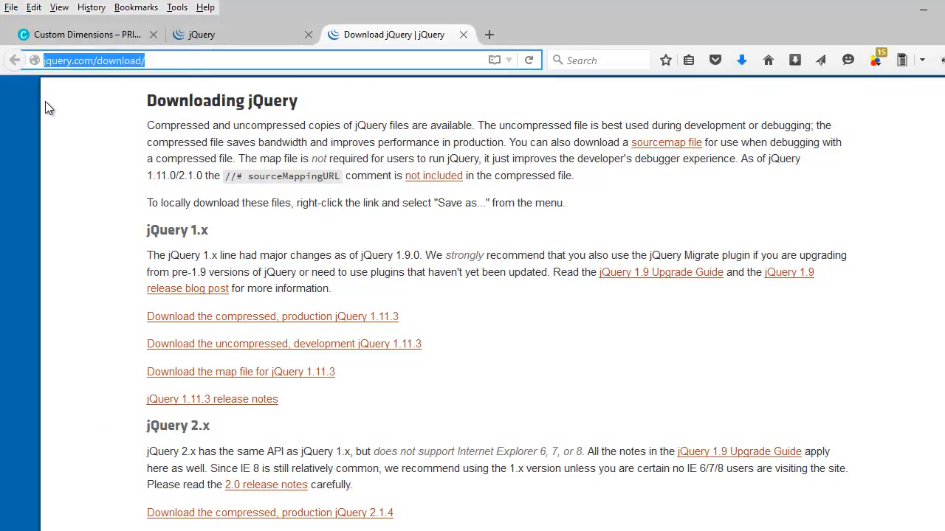
mouse_move(61, 101)
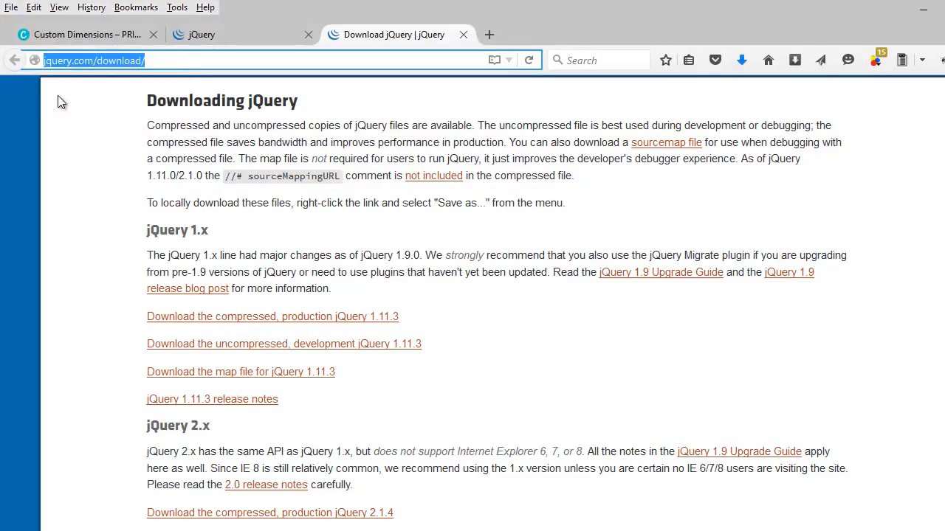
mouse_move(142, 301)
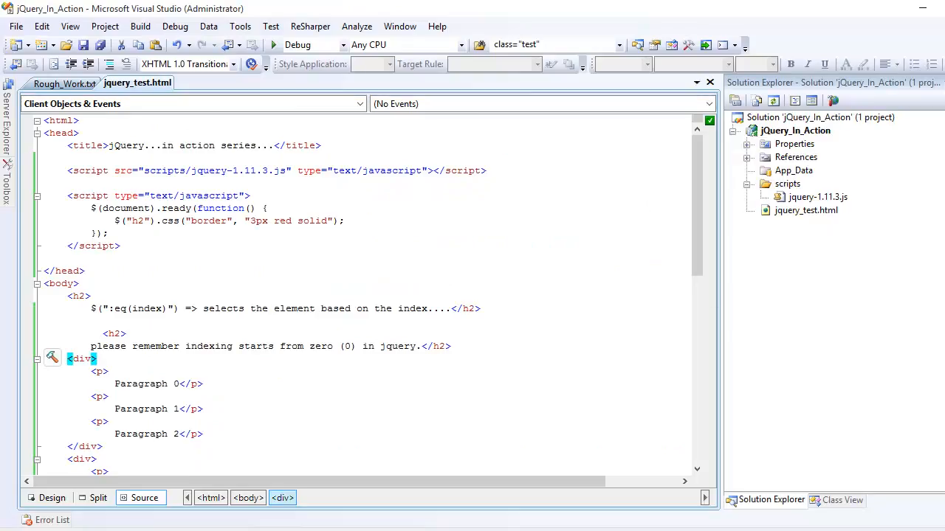
Step: Highlight the inline script line that borders the h2 headings
click(818, 197)
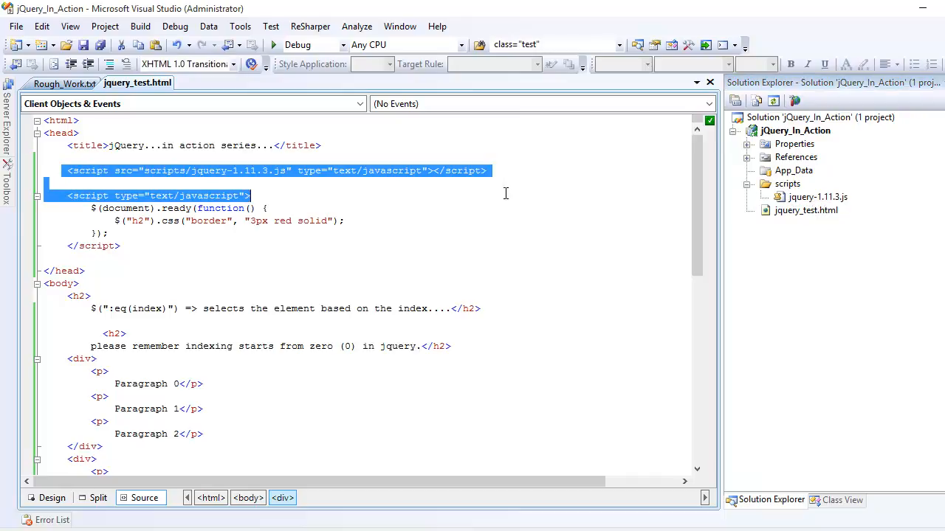
click(54, 200)
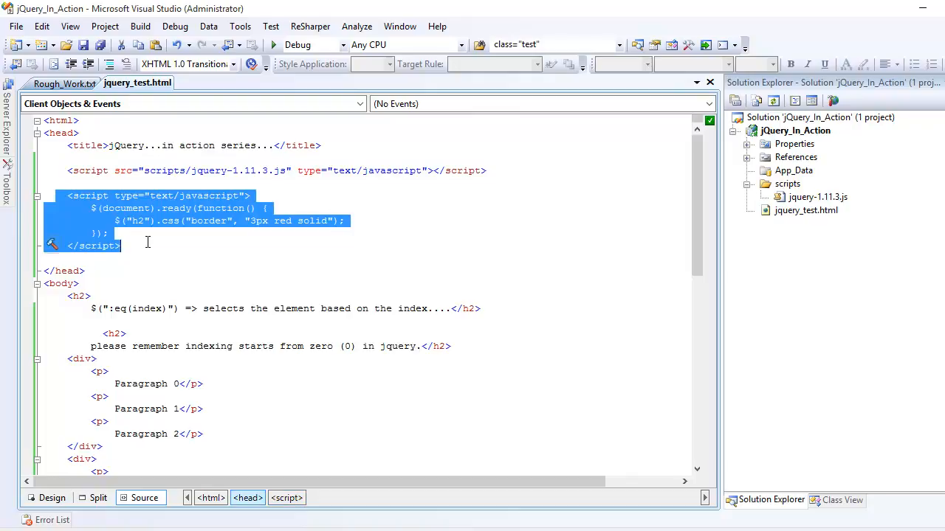
click(122, 245)
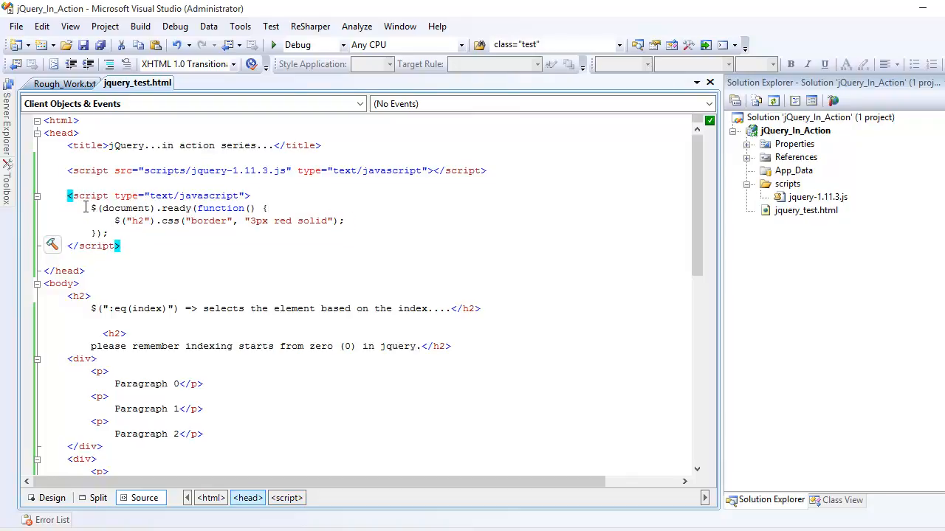
drag(91, 207, 108, 233)
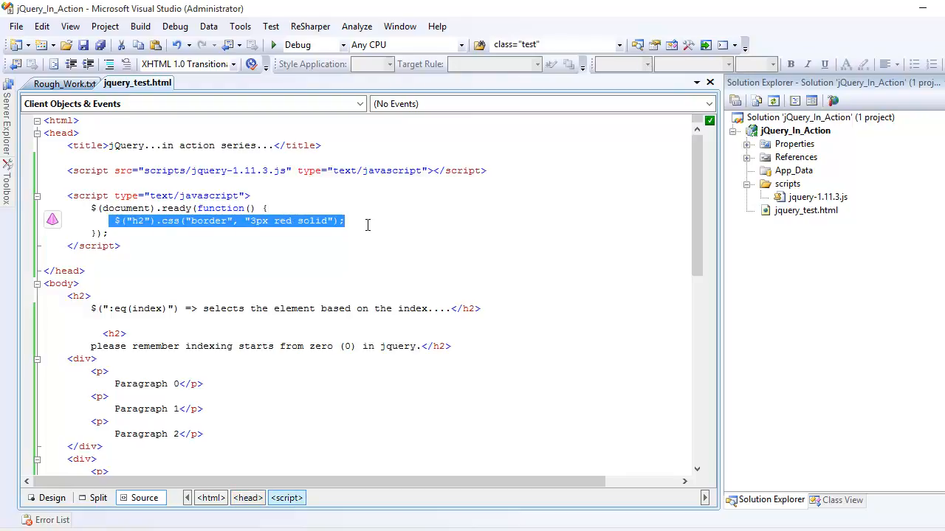
scroll(down, 3)
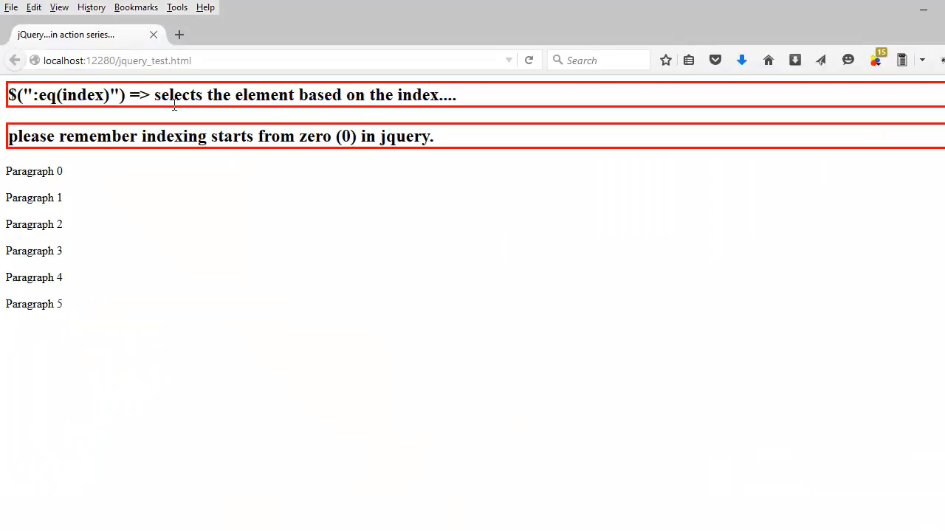
mouse_move(104, 199)
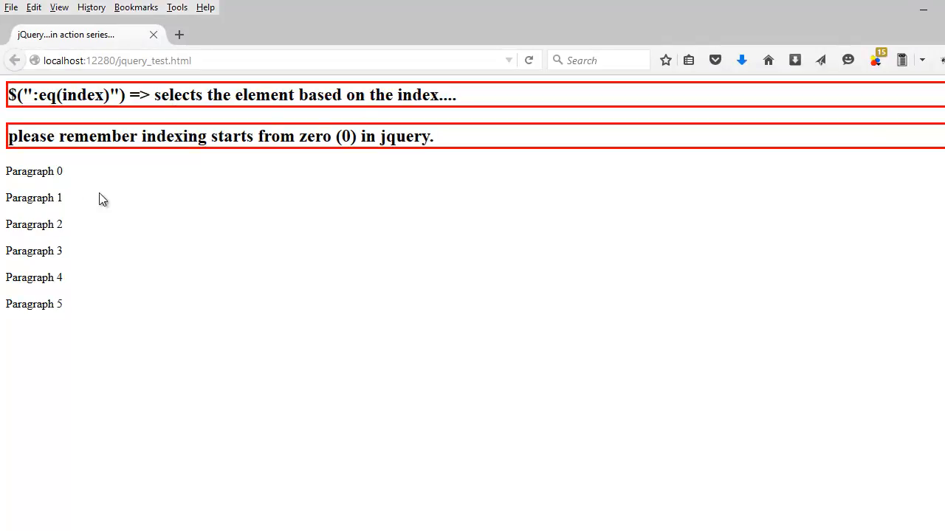
mouse_move(212, 263)
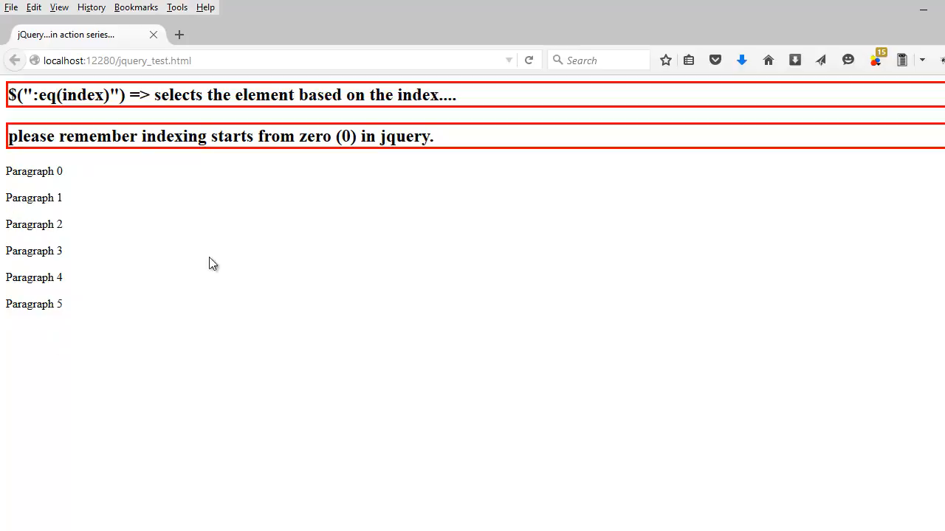
Step: Highlight Paragraph 0 on the rendered page to point out the paragraph indices
double_click(47, 95)
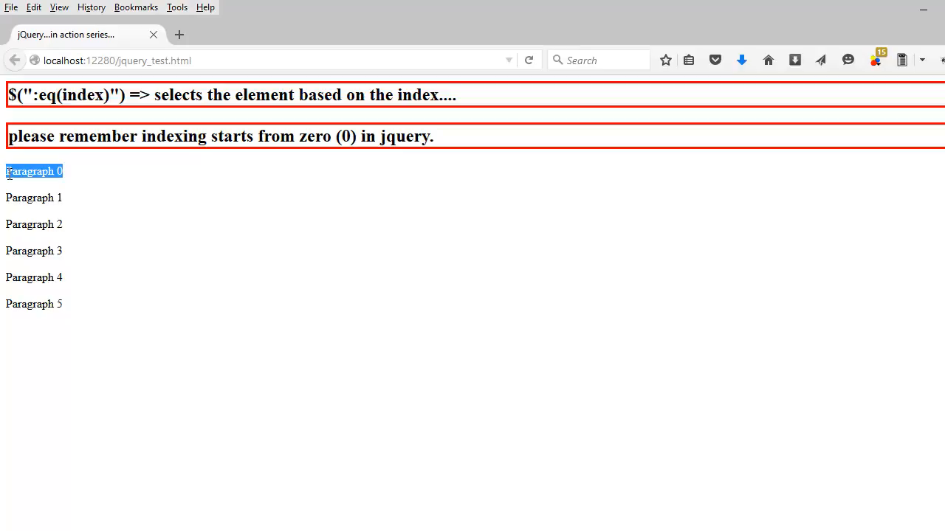
double_click(83, 95)
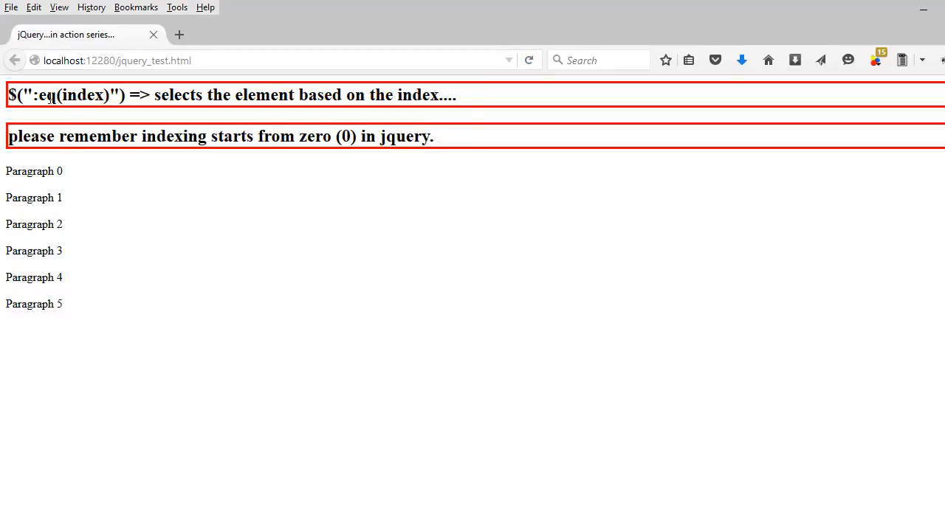
double_click(34, 170)
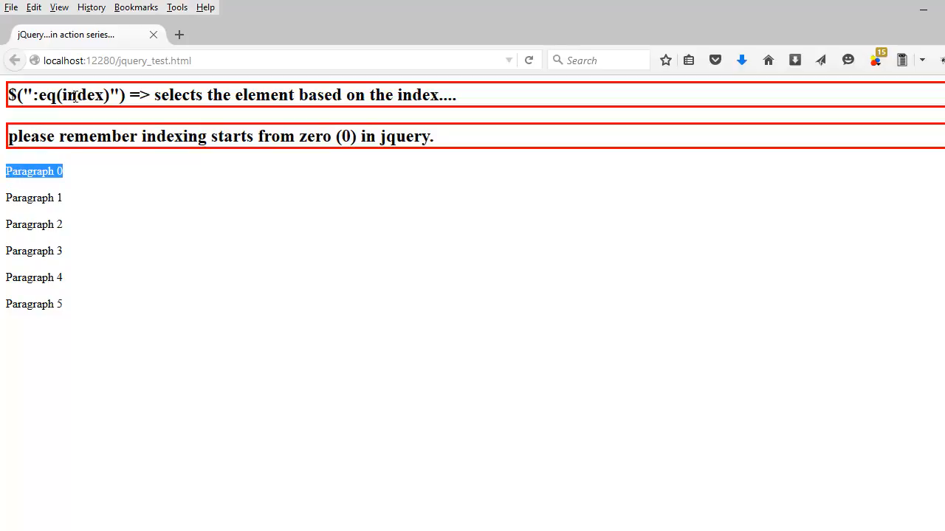
double_click(82, 95)
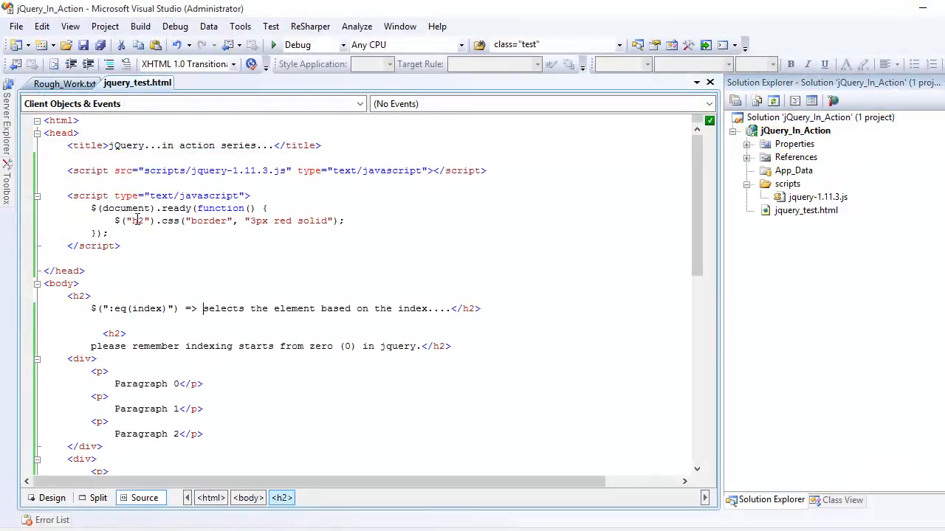
Step: Replace the h2 selector with p:eq(3) and preview the updated page in the browser
double_click(137, 221)
text(p:eq()
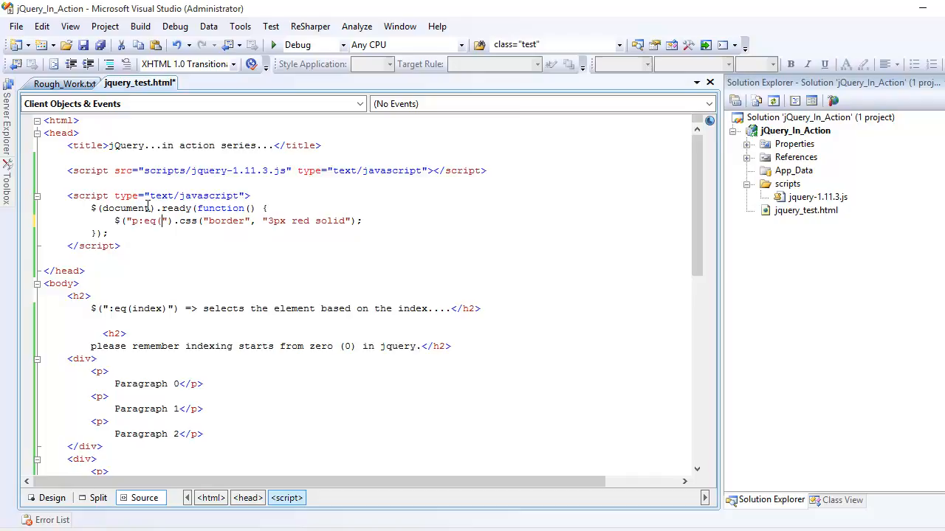
text(3))
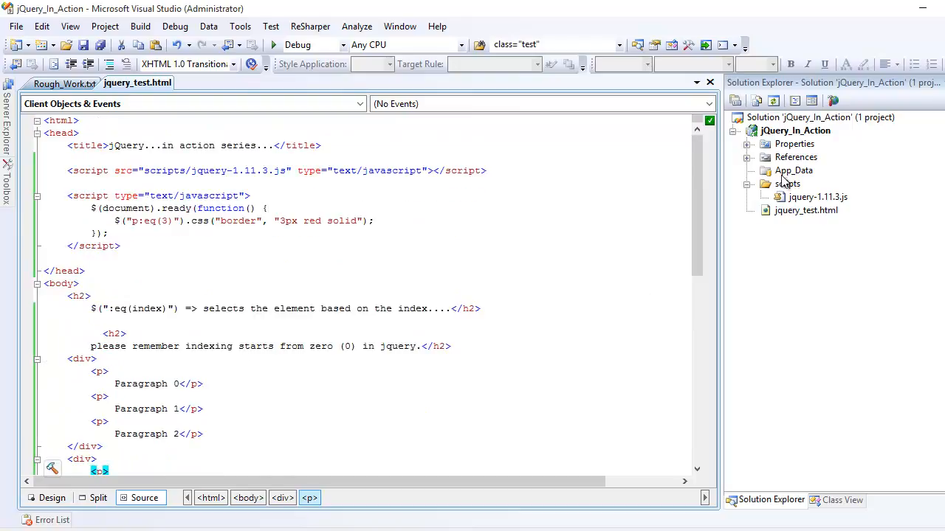
click(806, 210)
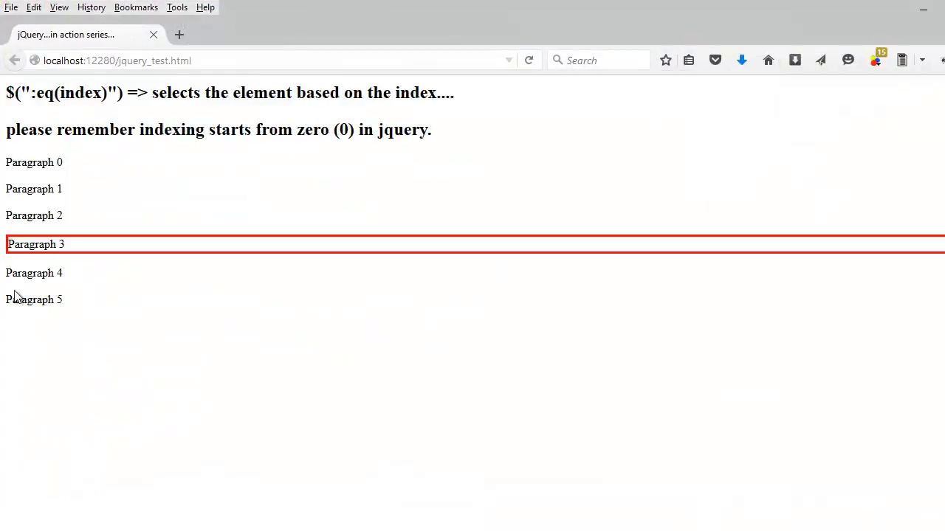
mouse_move(322, 162)
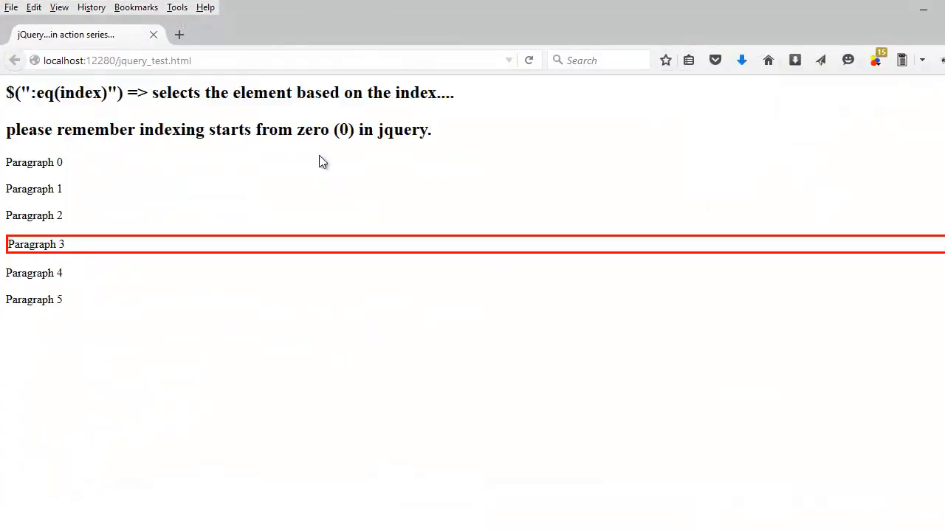
double_click(341, 130)
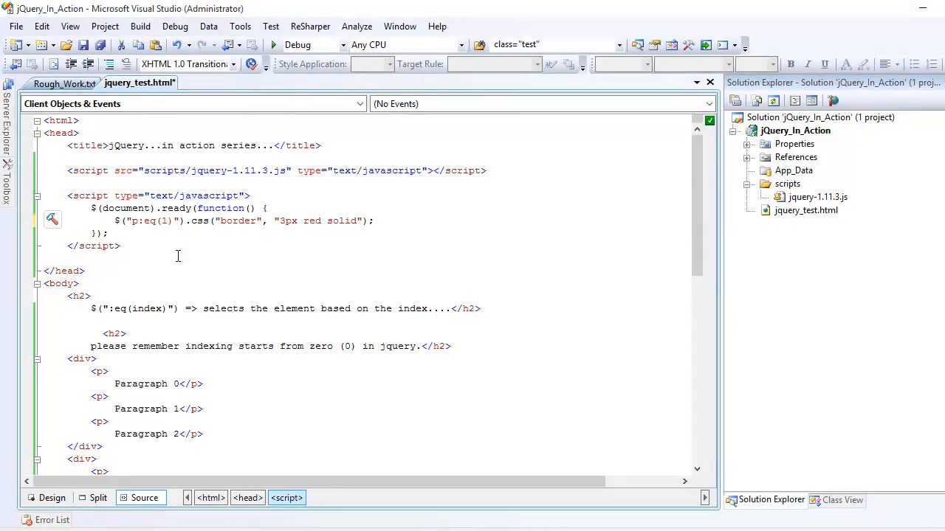
Step: View jquery_test.html in the browser from Solution Explorer after the p:eq(1) edit
right_click(806, 210)
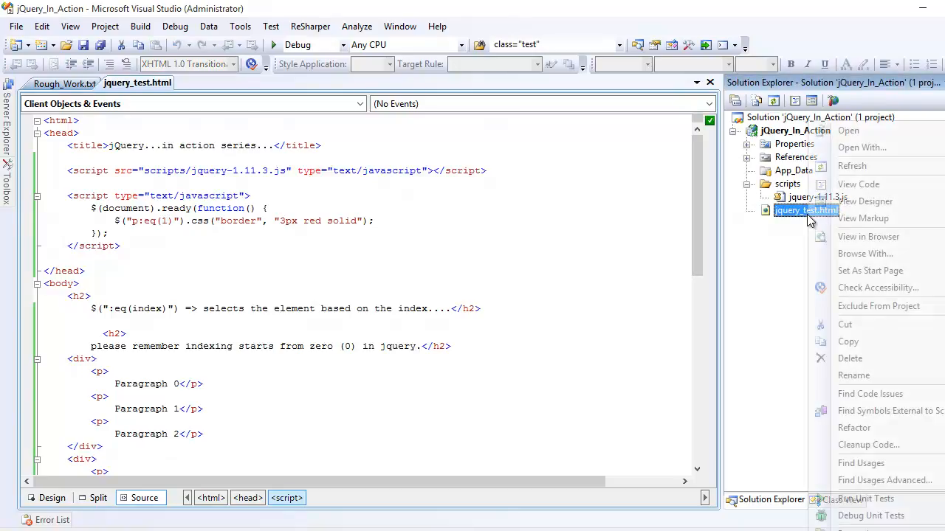
click(868, 236)
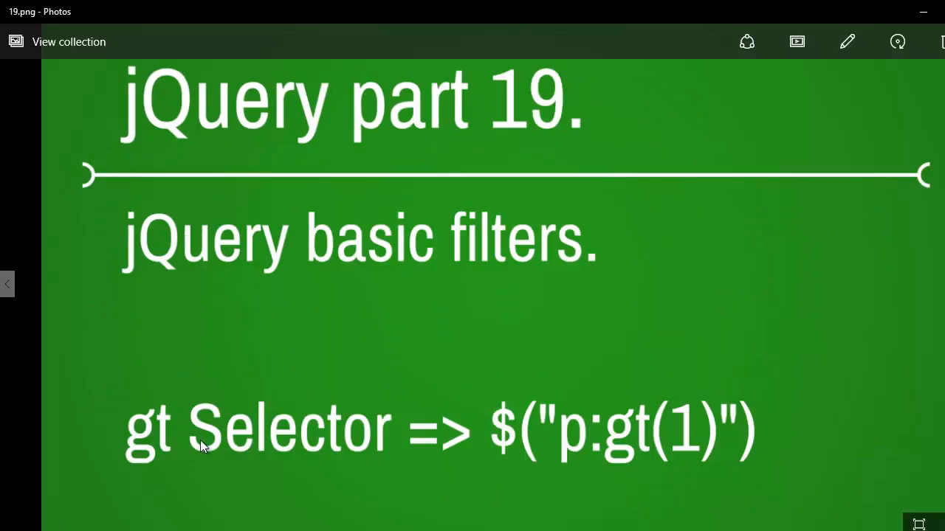
mouse_move(598, 406)
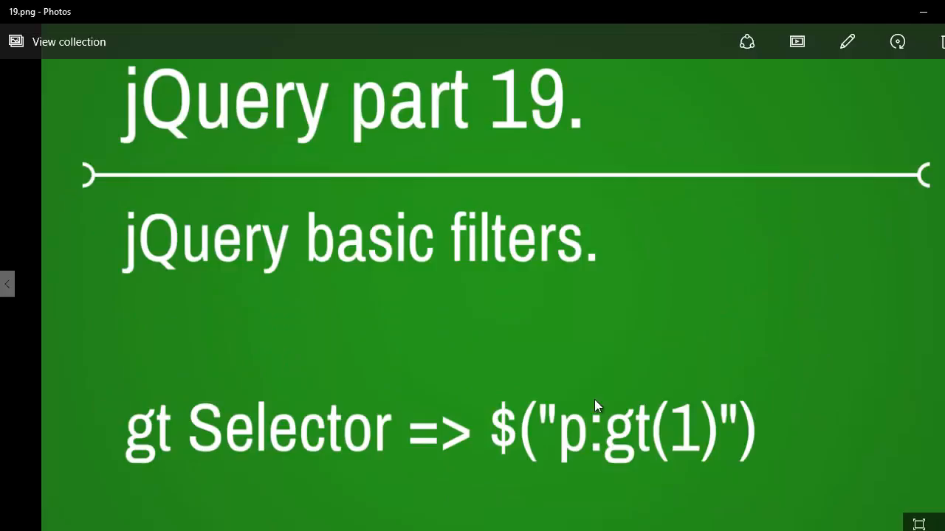